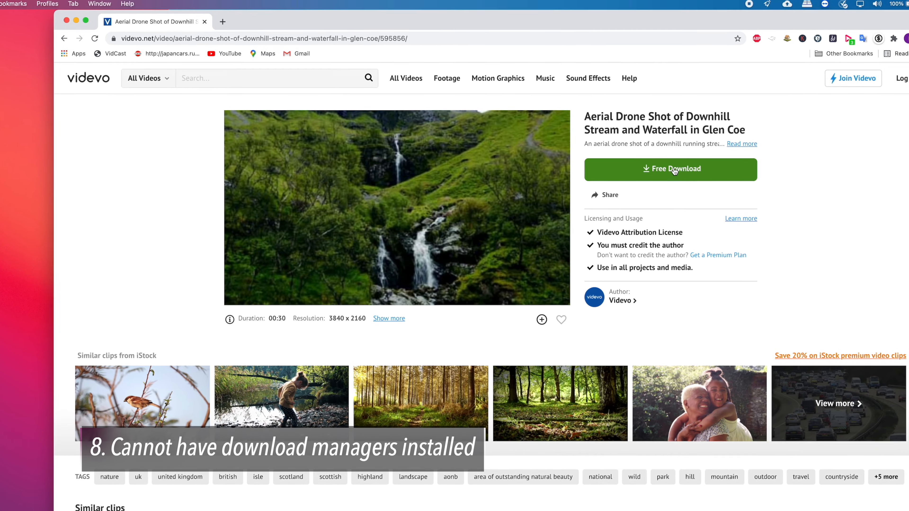
Start the drone waterfall clip's free download, allow multiple files, and hand it to Folx.
{"action": "left_click", "coordinate": [669, 169]}
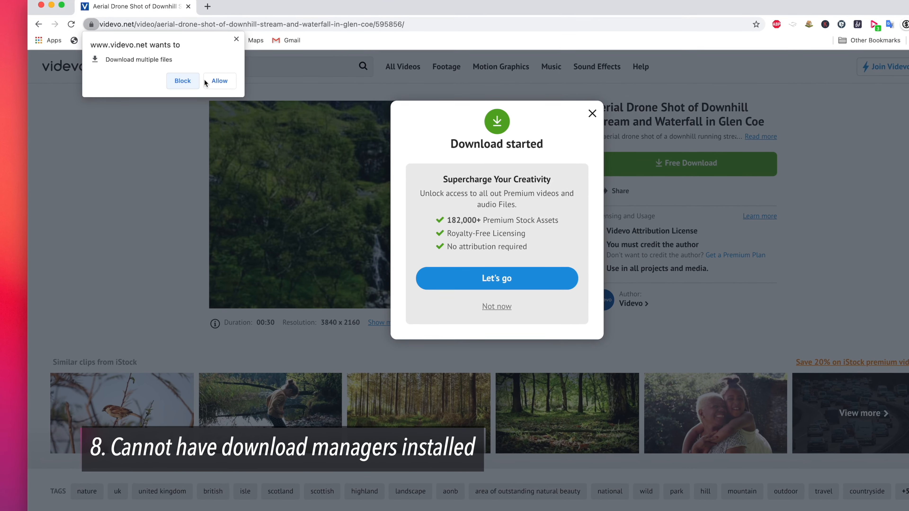
{"action": "left_click", "coordinate": [218, 80]}
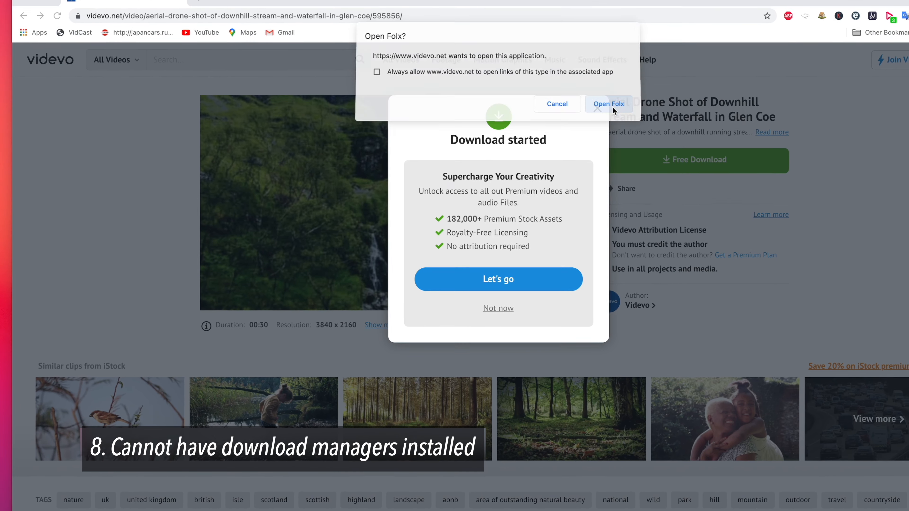
{"action": "left_click", "coordinate": [609, 104]}
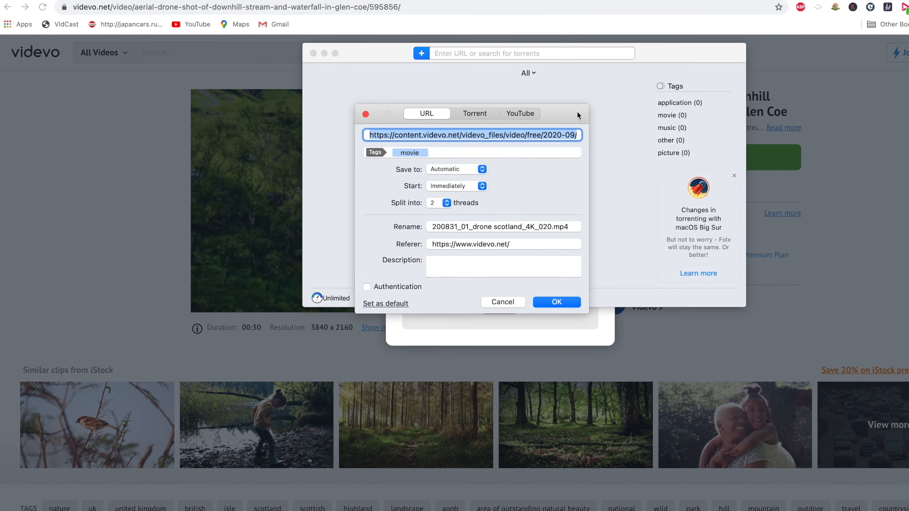
{"action": "left_click", "coordinate": [556, 302]}
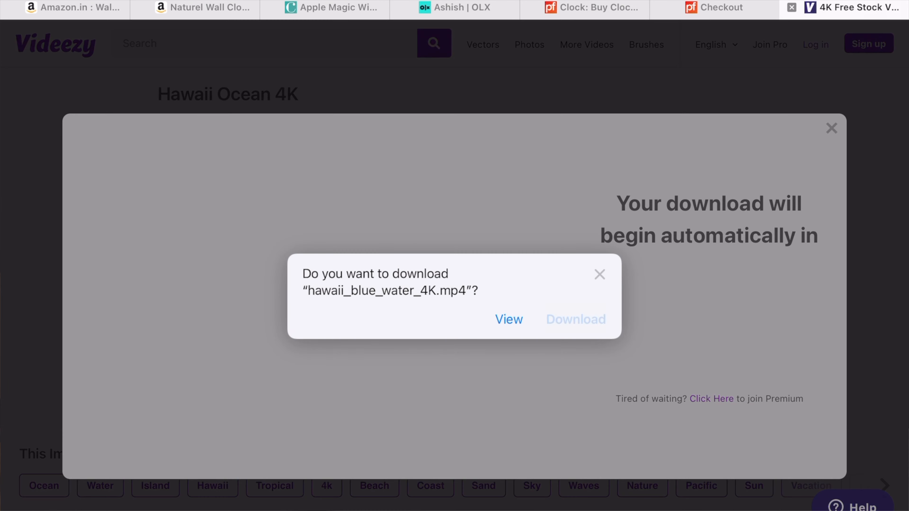
Confirm downloading hawaii_blue_water_4K.mp4 from the Videezy prompt.
{"action": "left_click", "coordinate": [576, 319]}
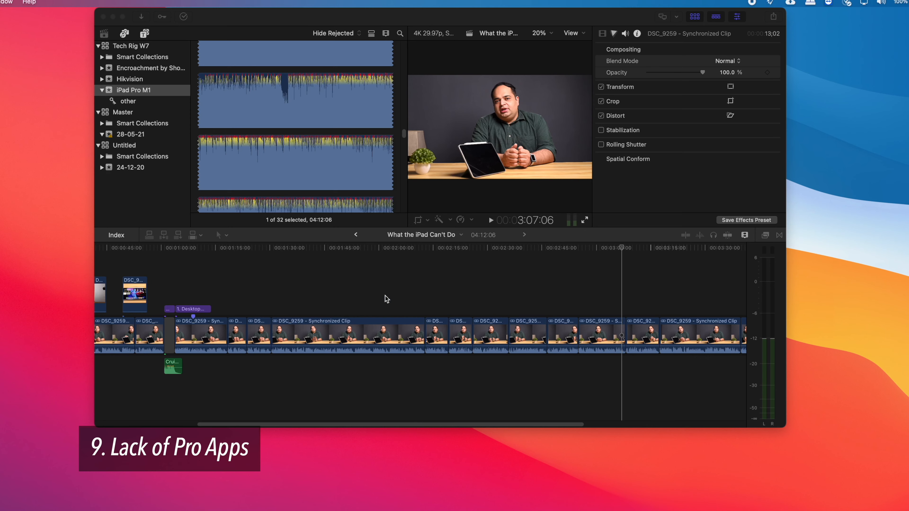
Browse the installed titles, return to the library clips, and move the playhead to about 2:41.
{"action": "left_click", "coordinate": [125, 34]}
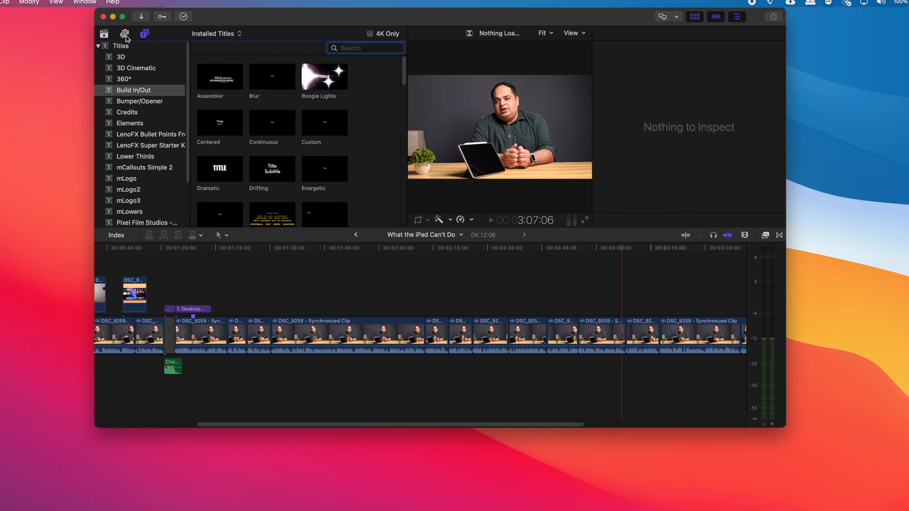
{"action": "left_click", "coordinate": [104, 34]}
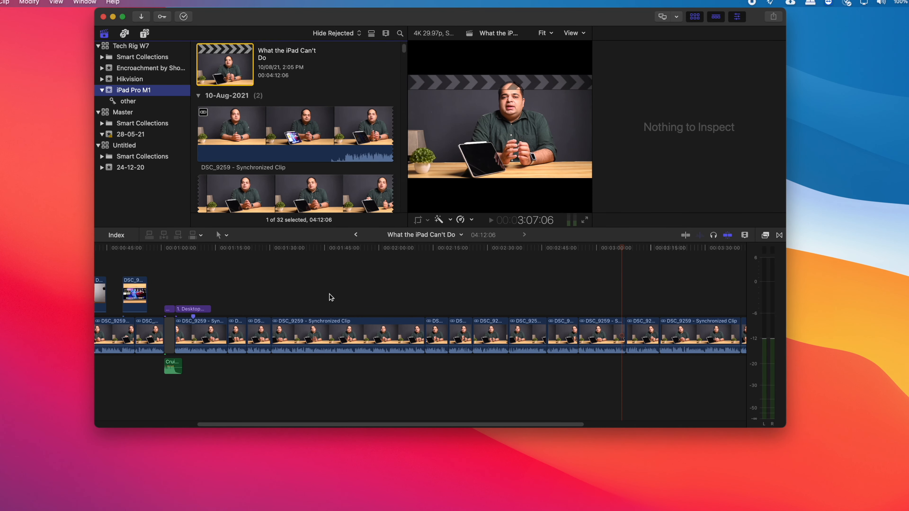
{"action": "left_click", "coordinate": [527, 334]}
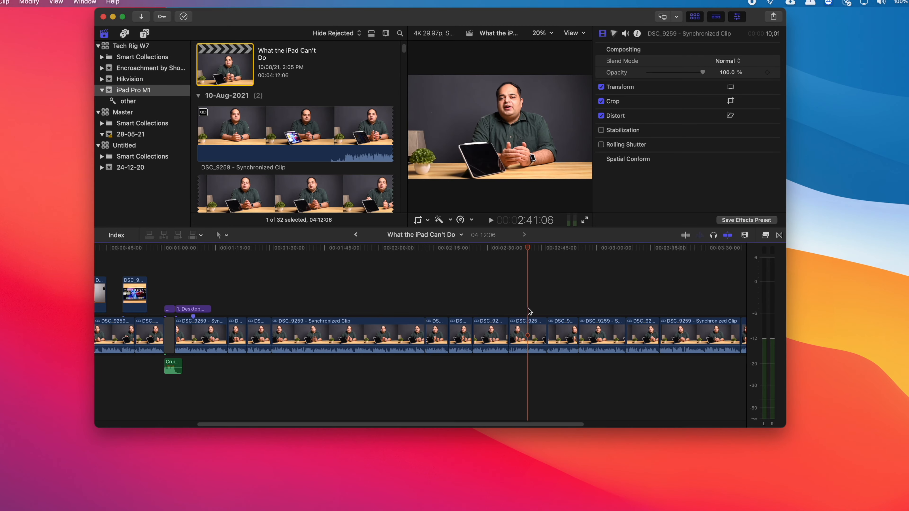